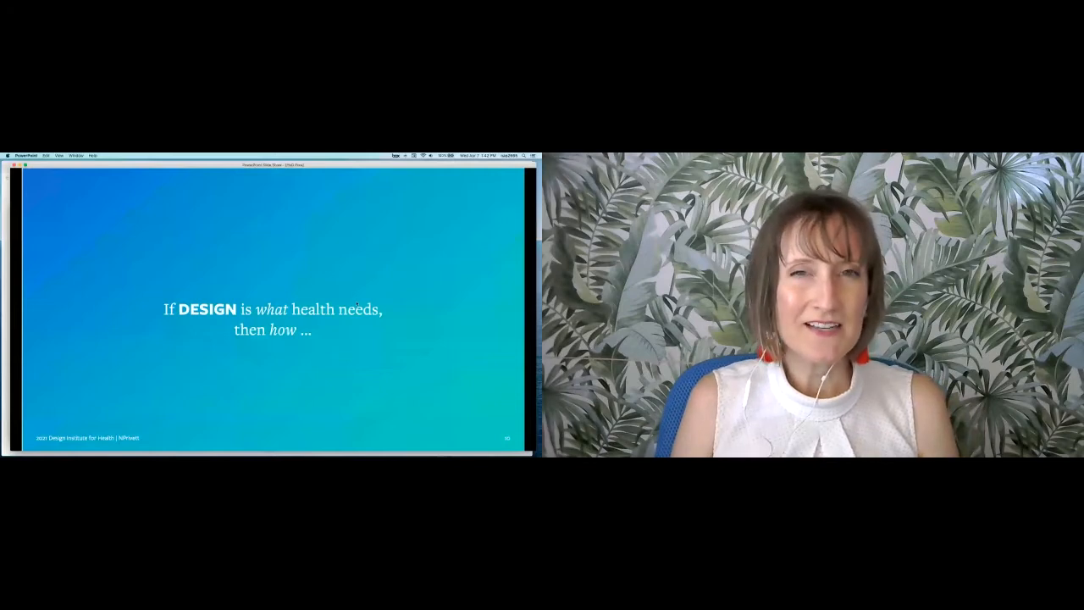
# Step: Advance to the slide defining the Design In Health Landscape with its design–health Venn diagram
pyautogui.press('right')
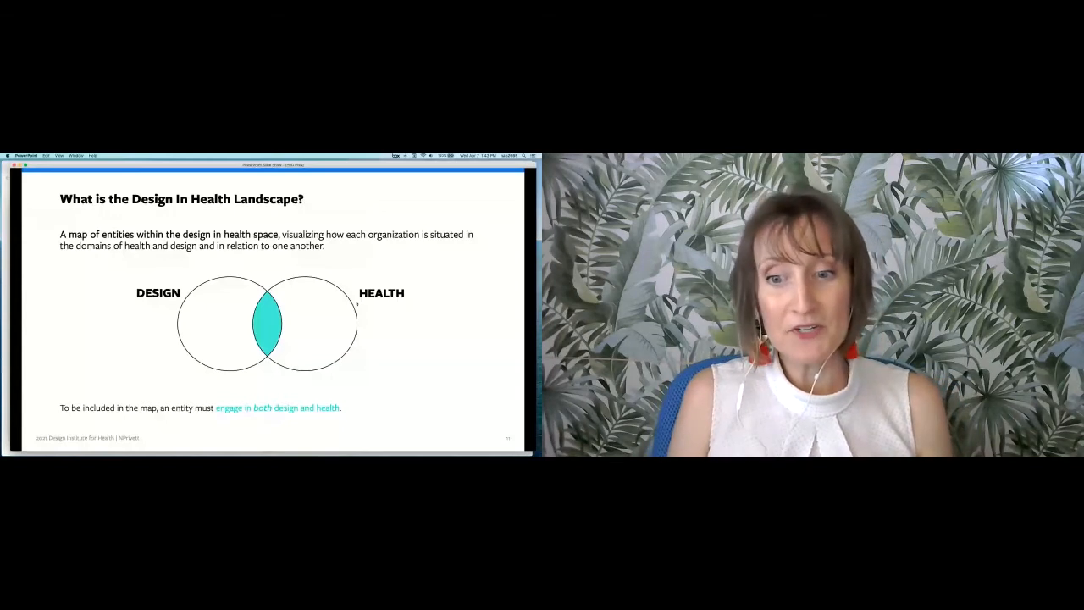
pyautogui.press('right')
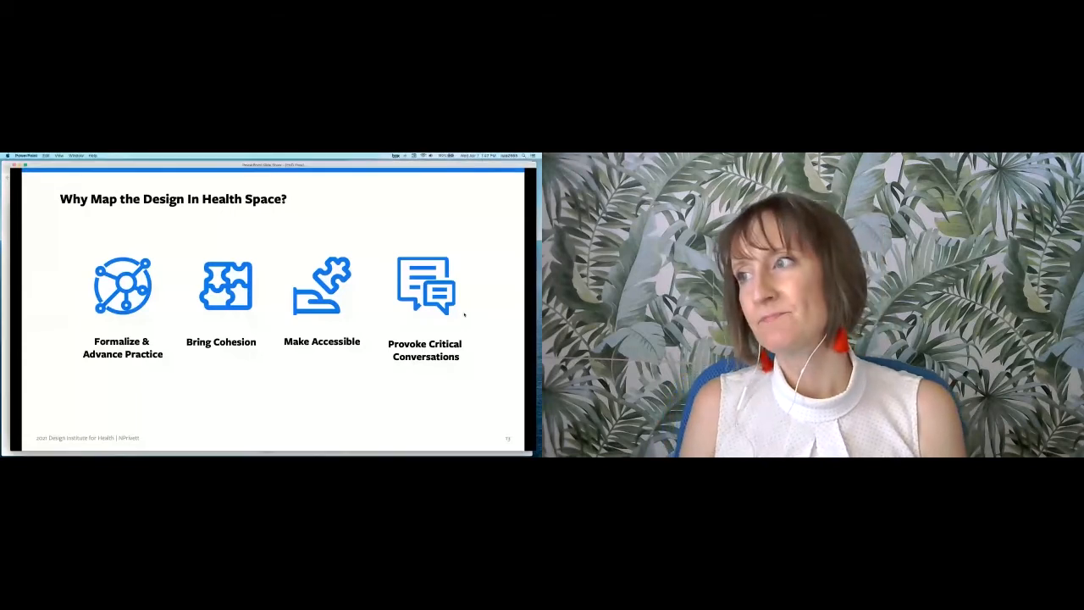
pyautogui.press('right')
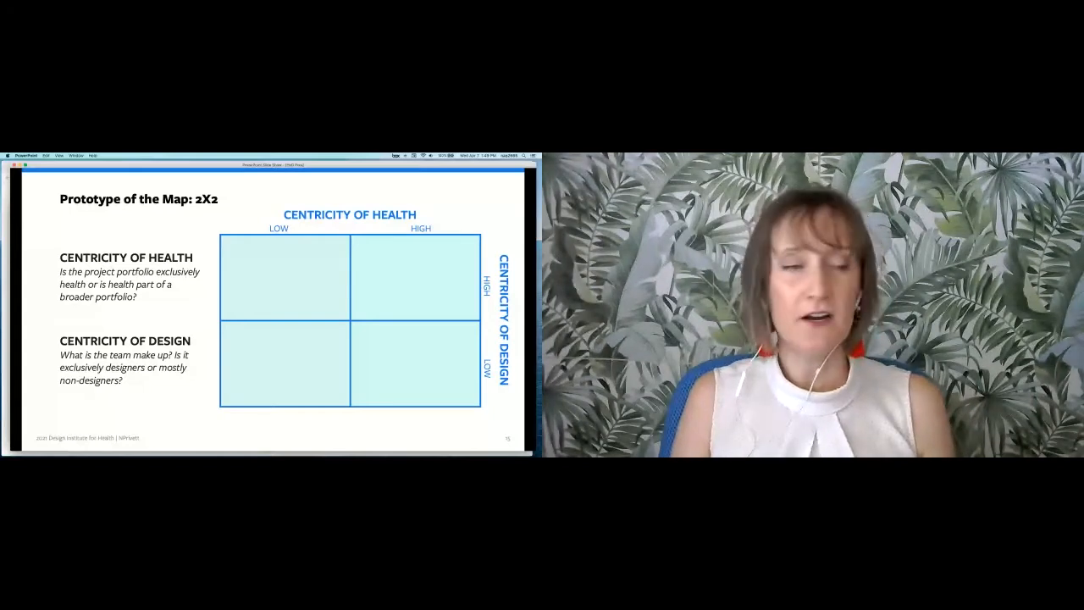
# Step: Reveal the build placing IDEO's logo in the low-health, high-design quadrant of the 2x2
pyautogui.press('right')
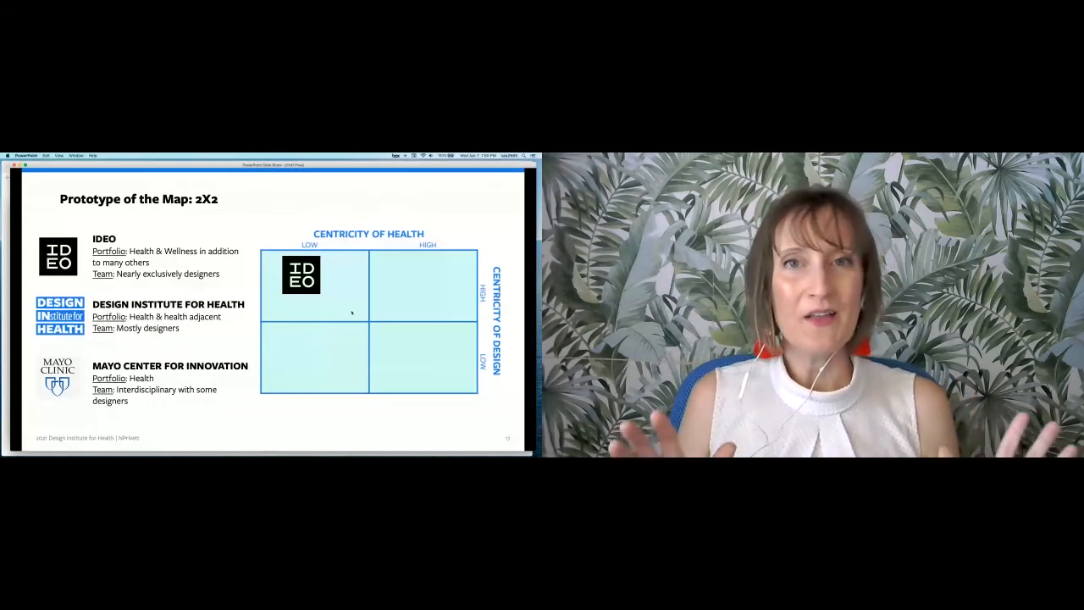
pyautogui.press('right')
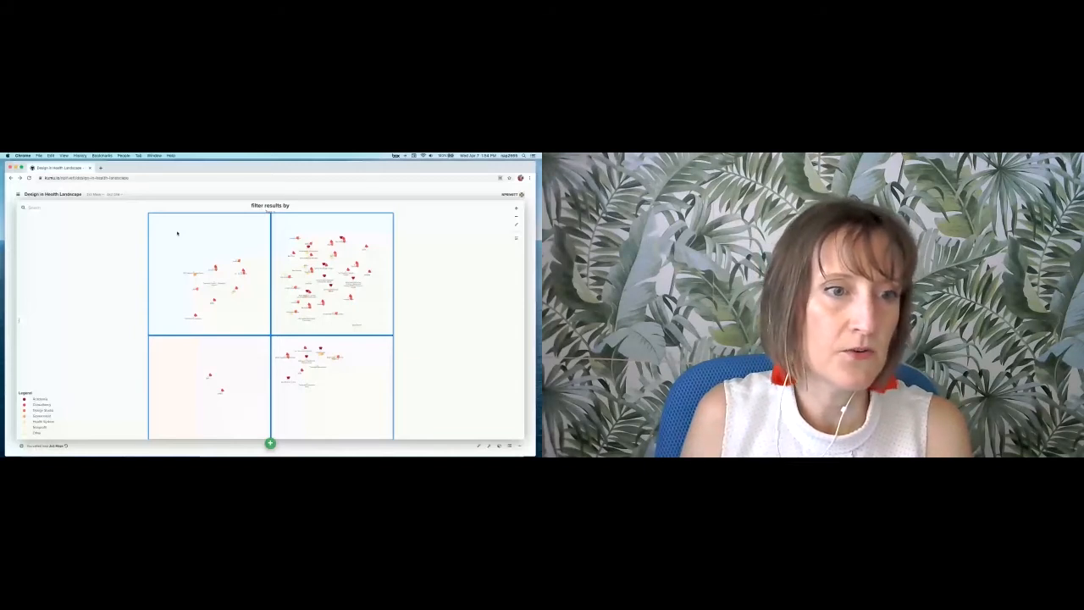
# Step: Narrow the map to a single organization type via the 'Filter results by' dropdown, then close it
pyautogui.click(270, 210)
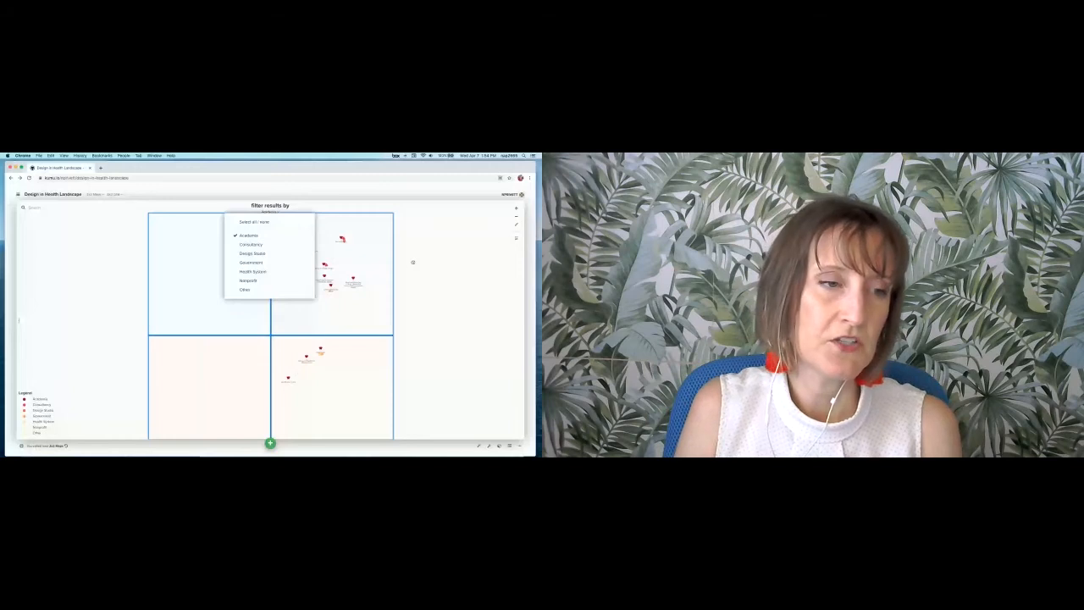
pyautogui.click(255, 244)
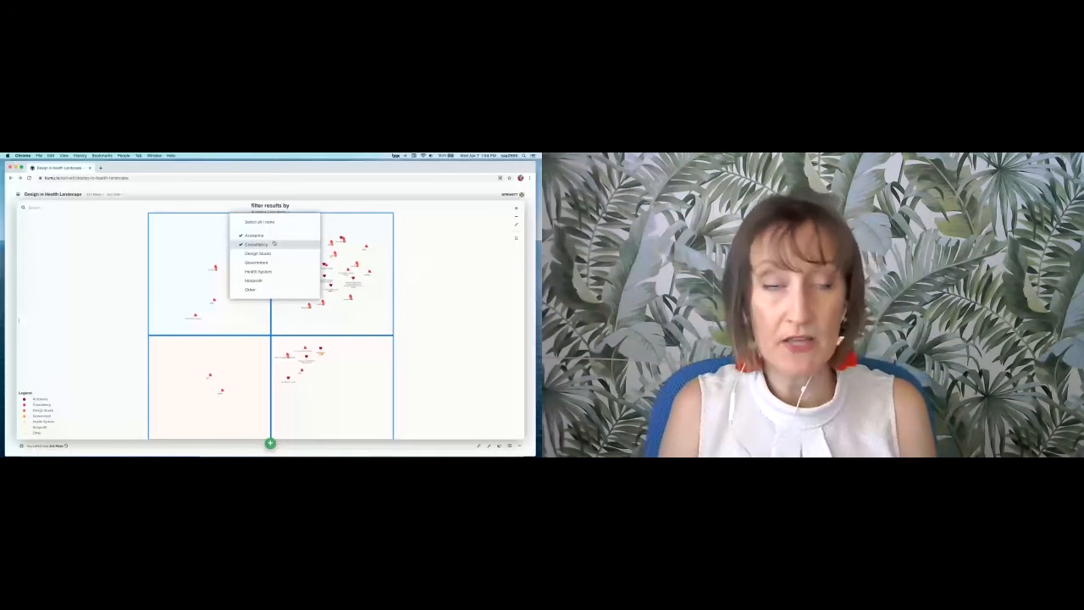
pyautogui.click(256, 244)
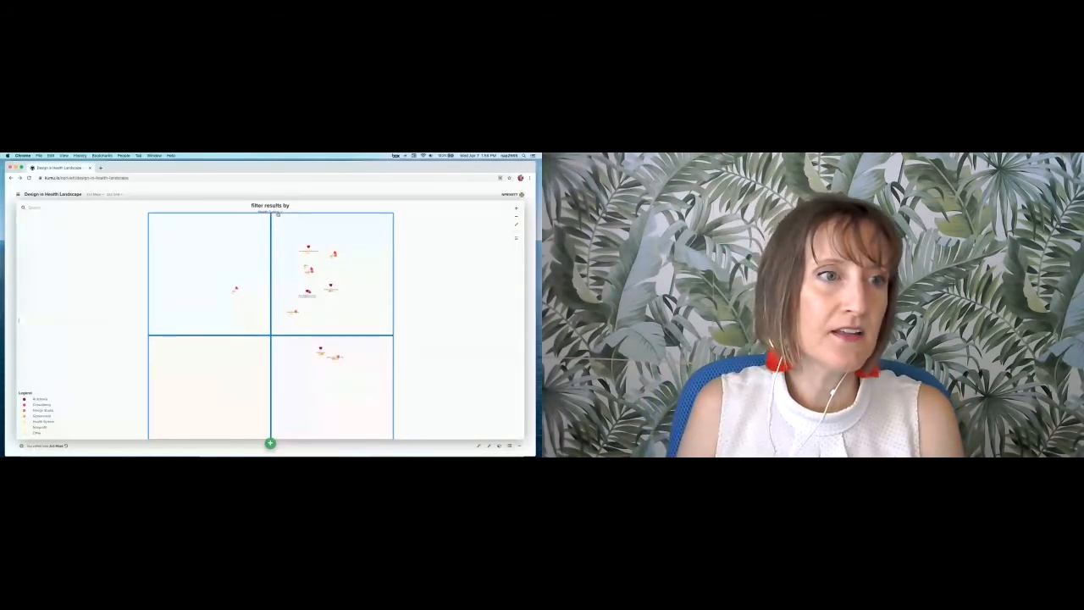
pyautogui.click(271, 210)
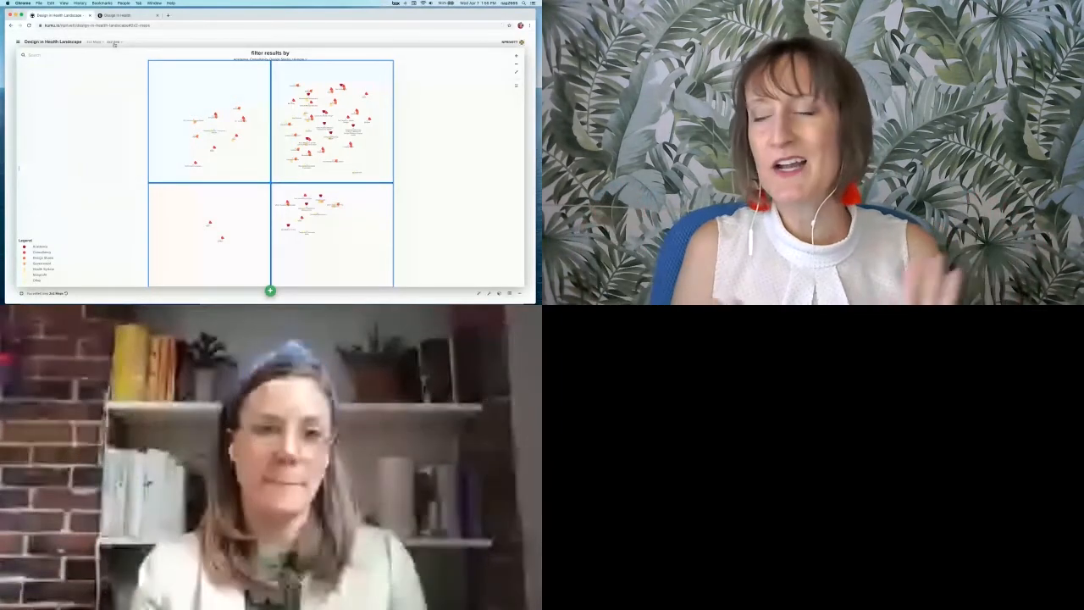
# Step: Bring up the view choices next to the map title with all organizations shown unfiltered
pyautogui.click(115, 40)
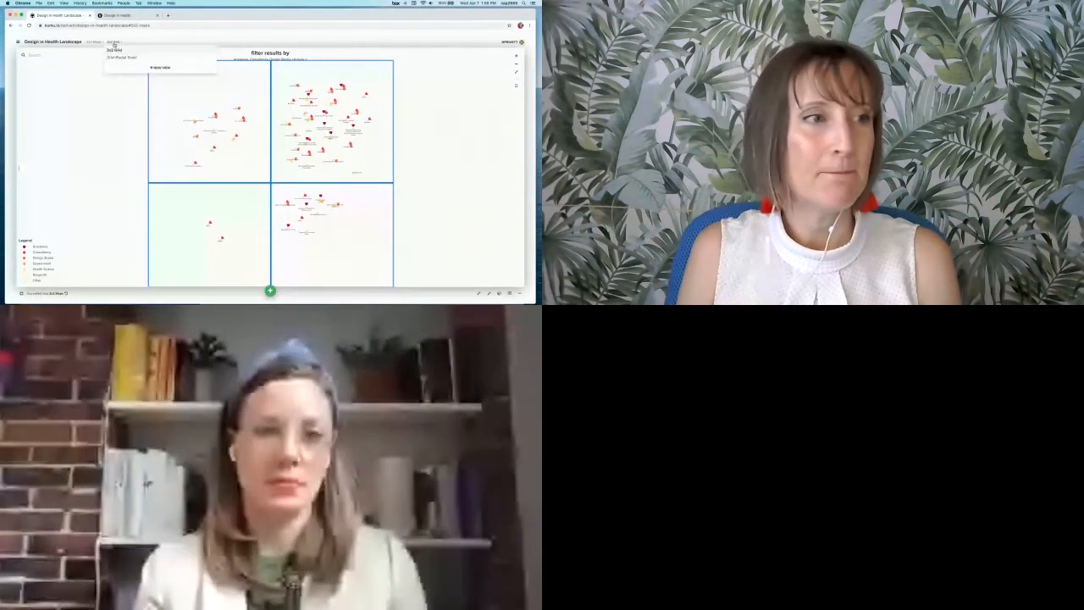